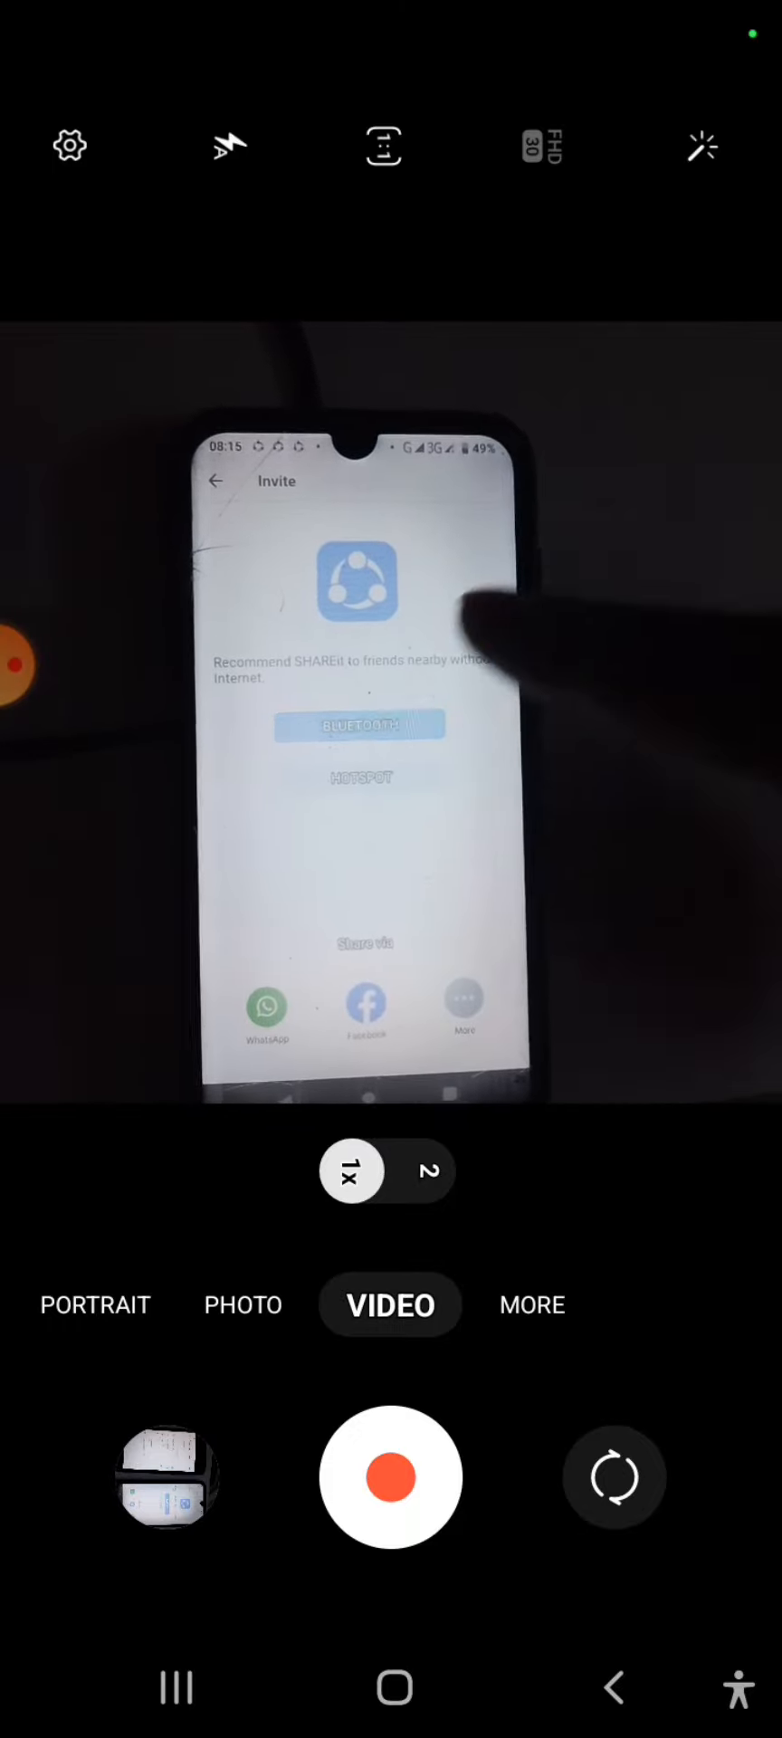
# Step: Launch SHAREit from the home screen, leave Invite, and close the ad popup
pyautogui.click(360, 724)
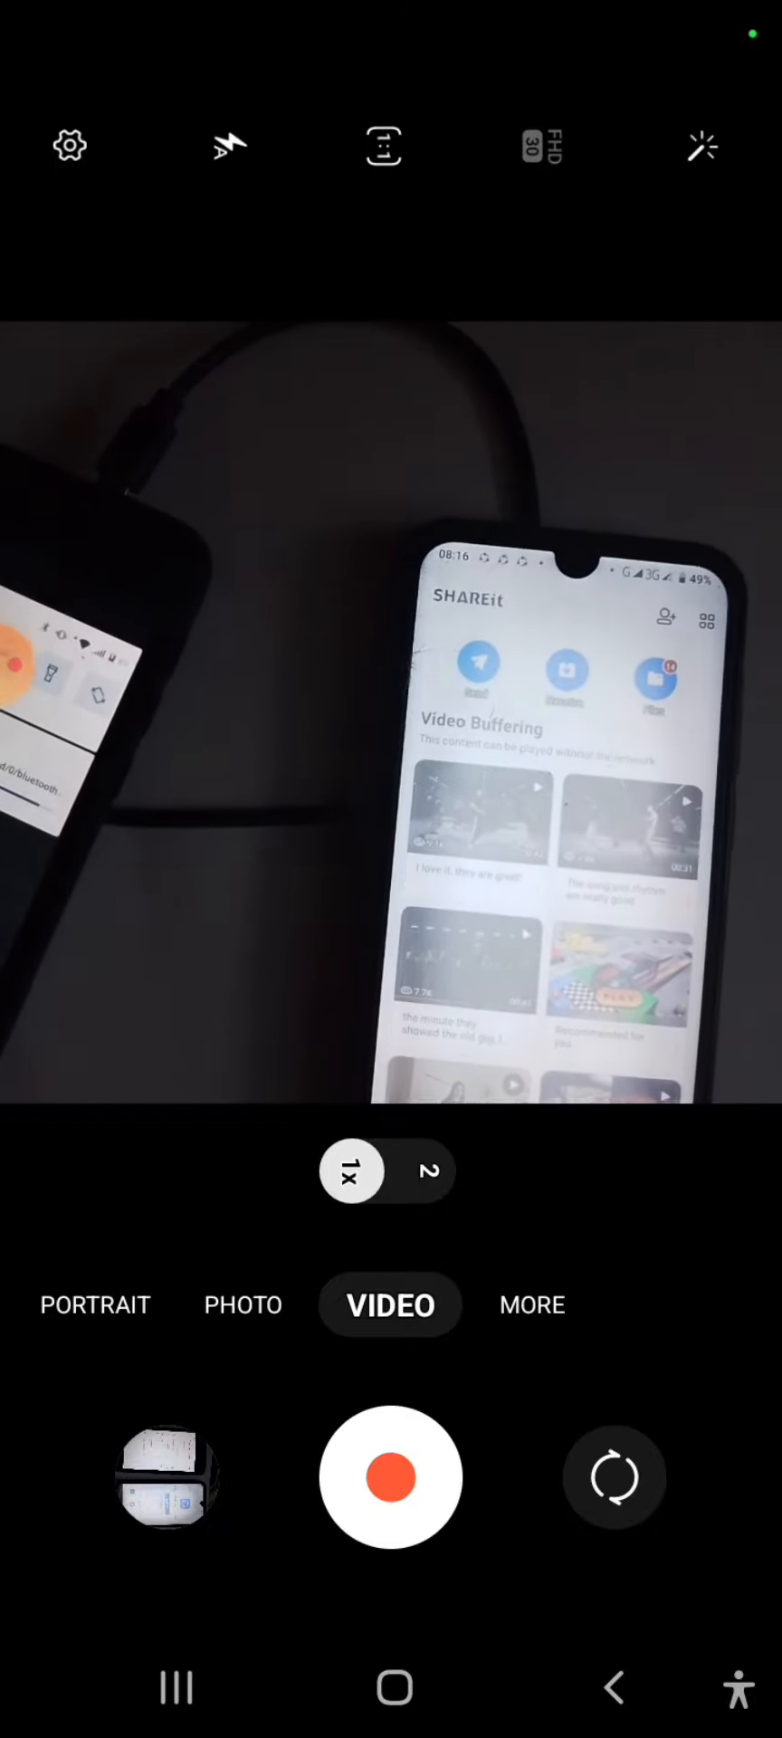
pyautogui.click(177, 1688)
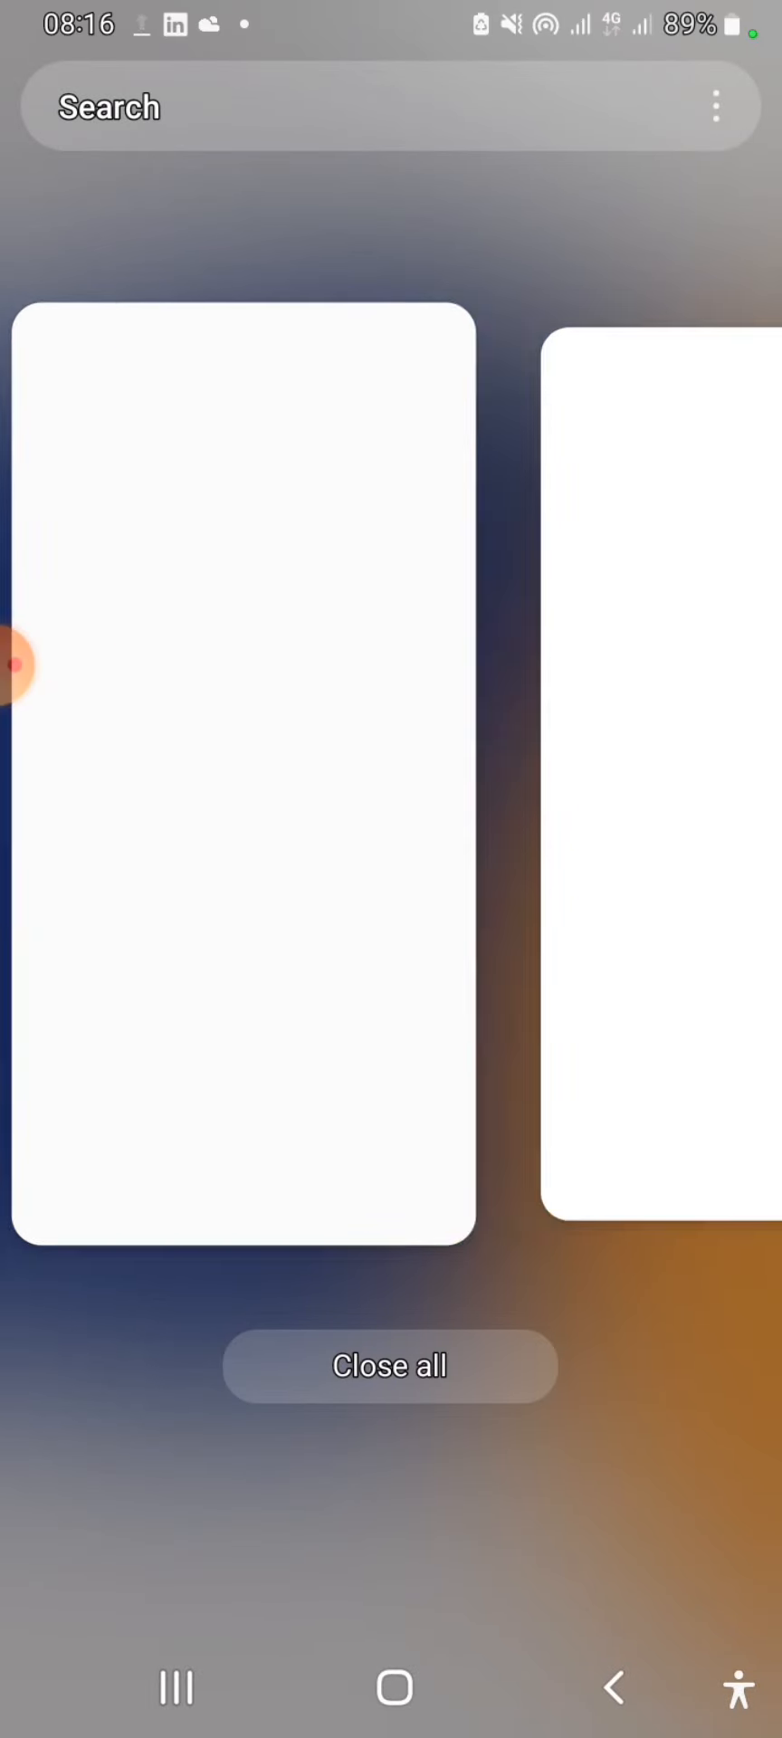
pyautogui.click(391, 1688)
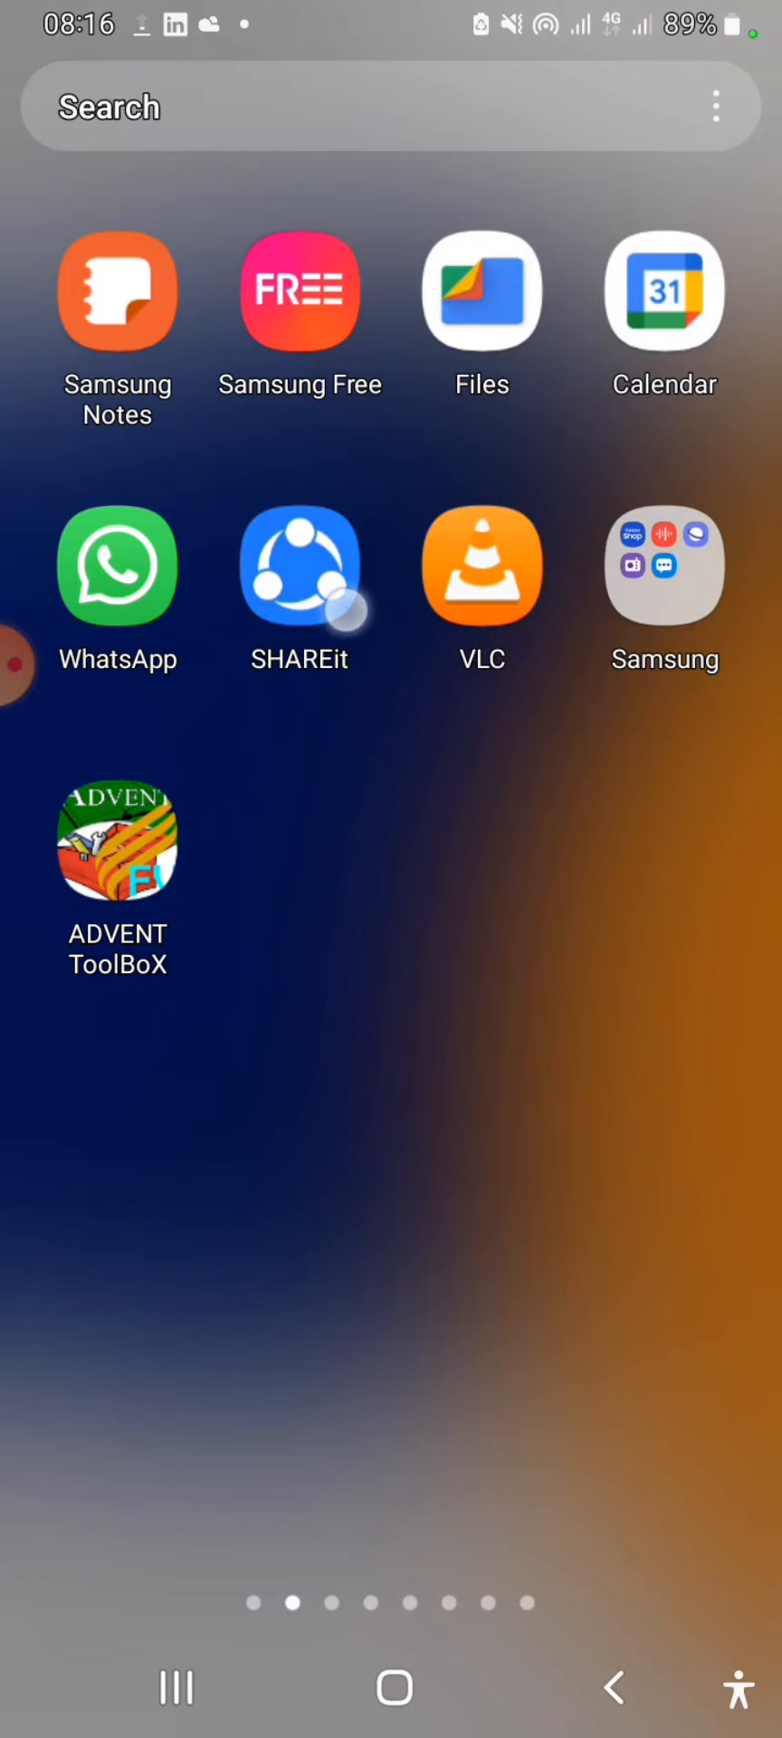
pyautogui.click(298, 565)
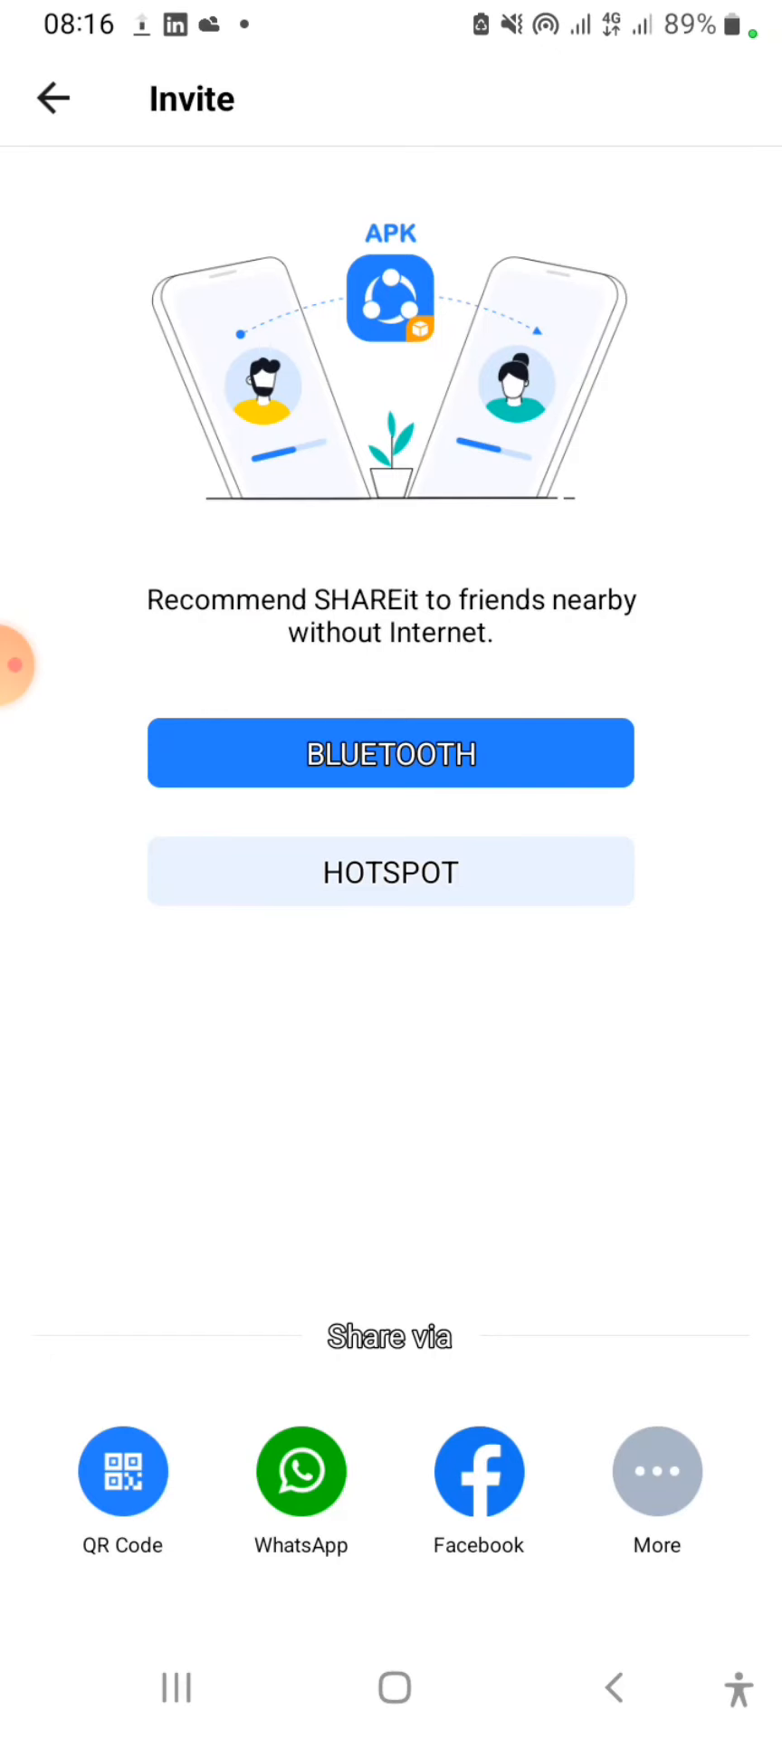
pyautogui.click(615, 1685)
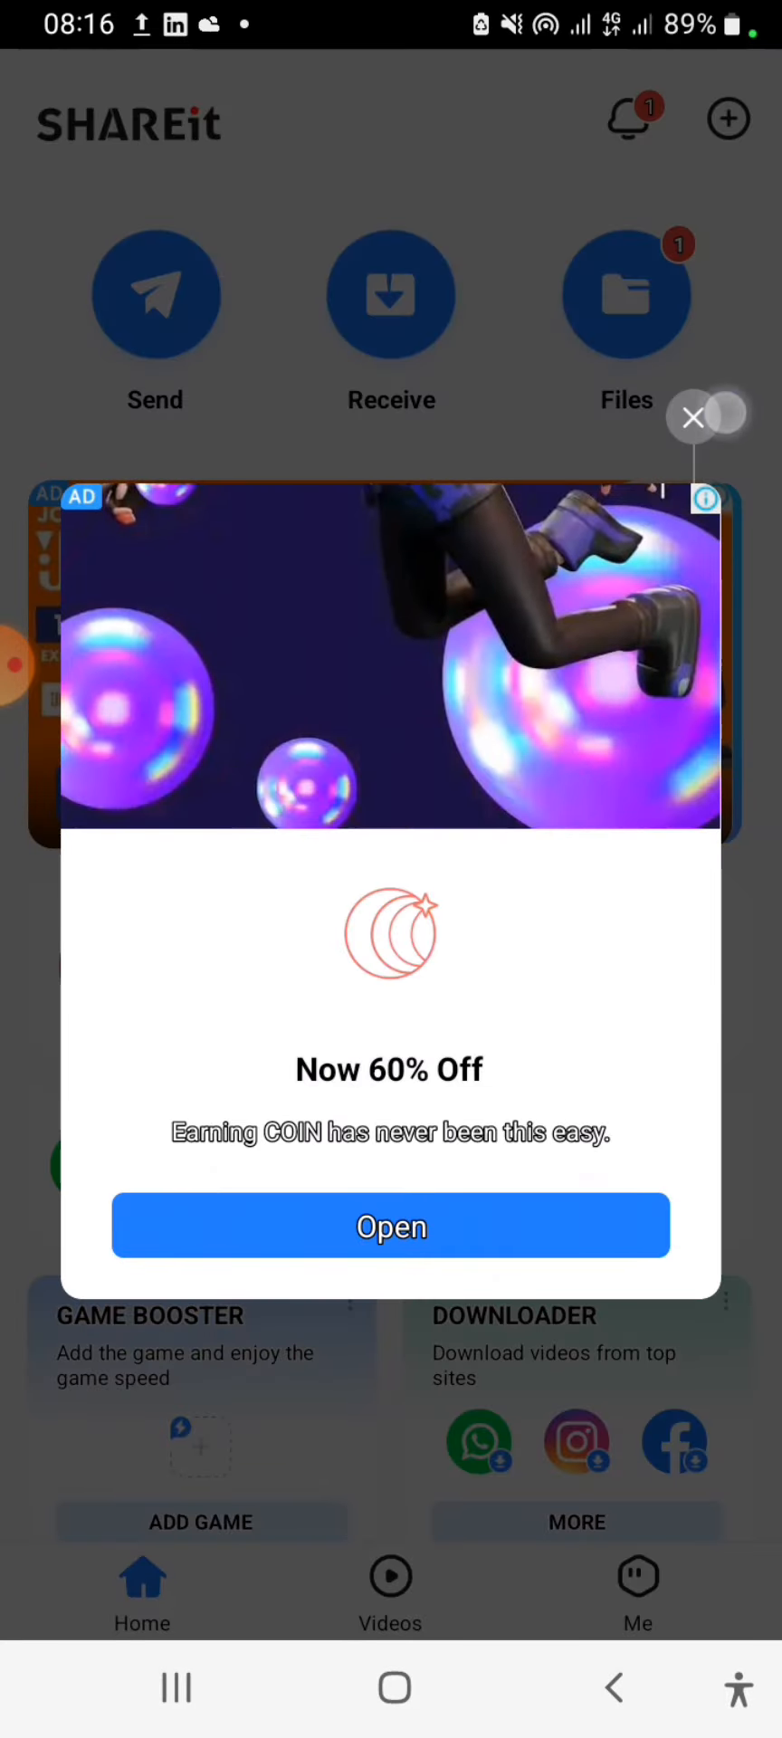
pyautogui.click(693, 418)
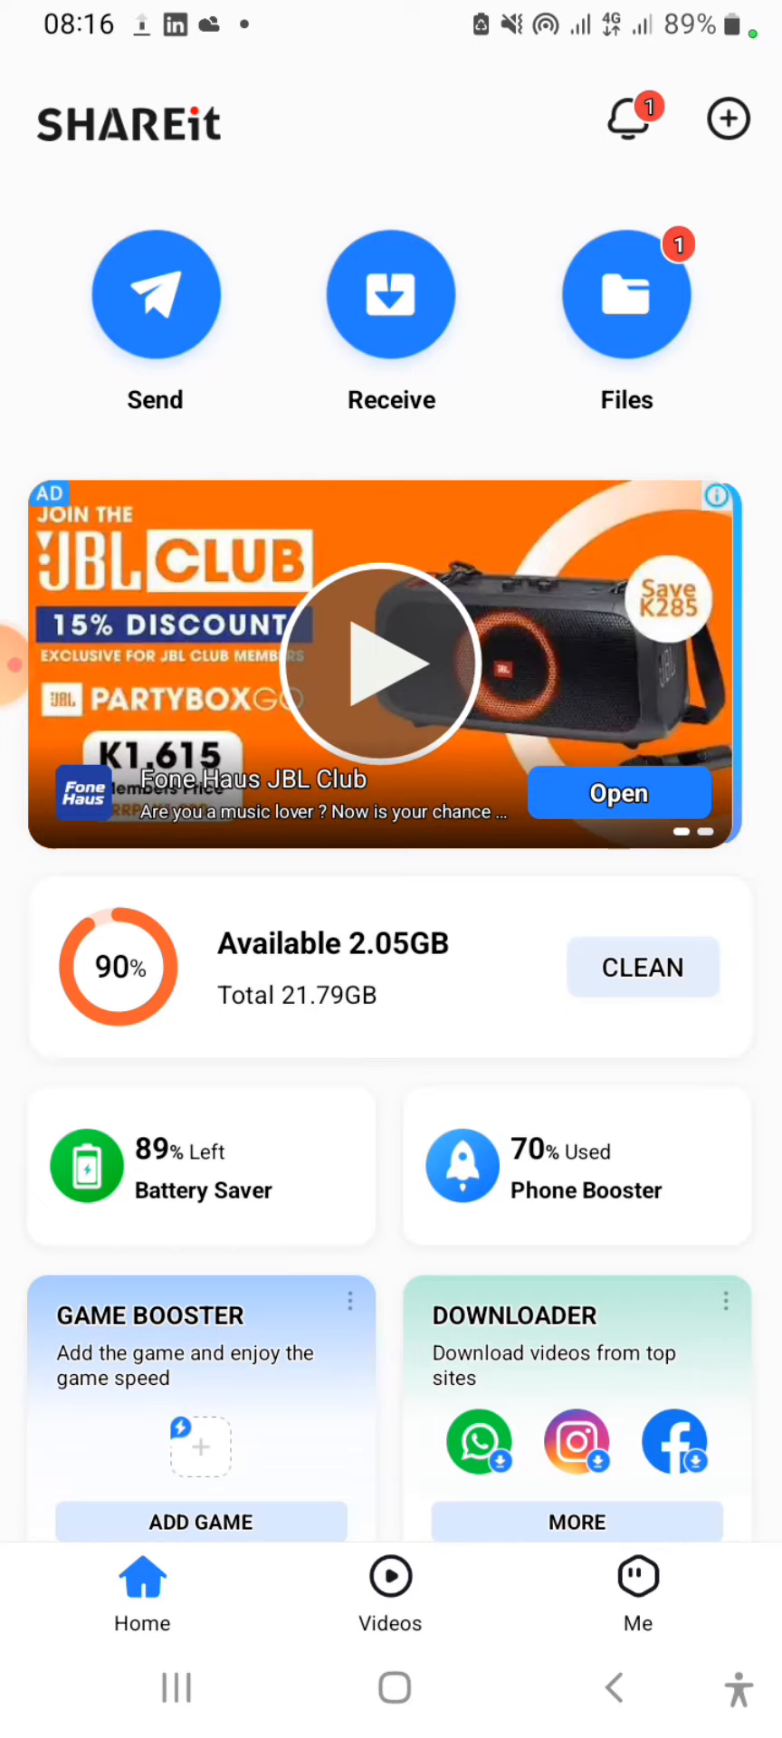
# Step: Share SHAREit via Bluetooth from the Invite screen and accept the Enable Bluetooth notice
pyautogui.click(728, 118)
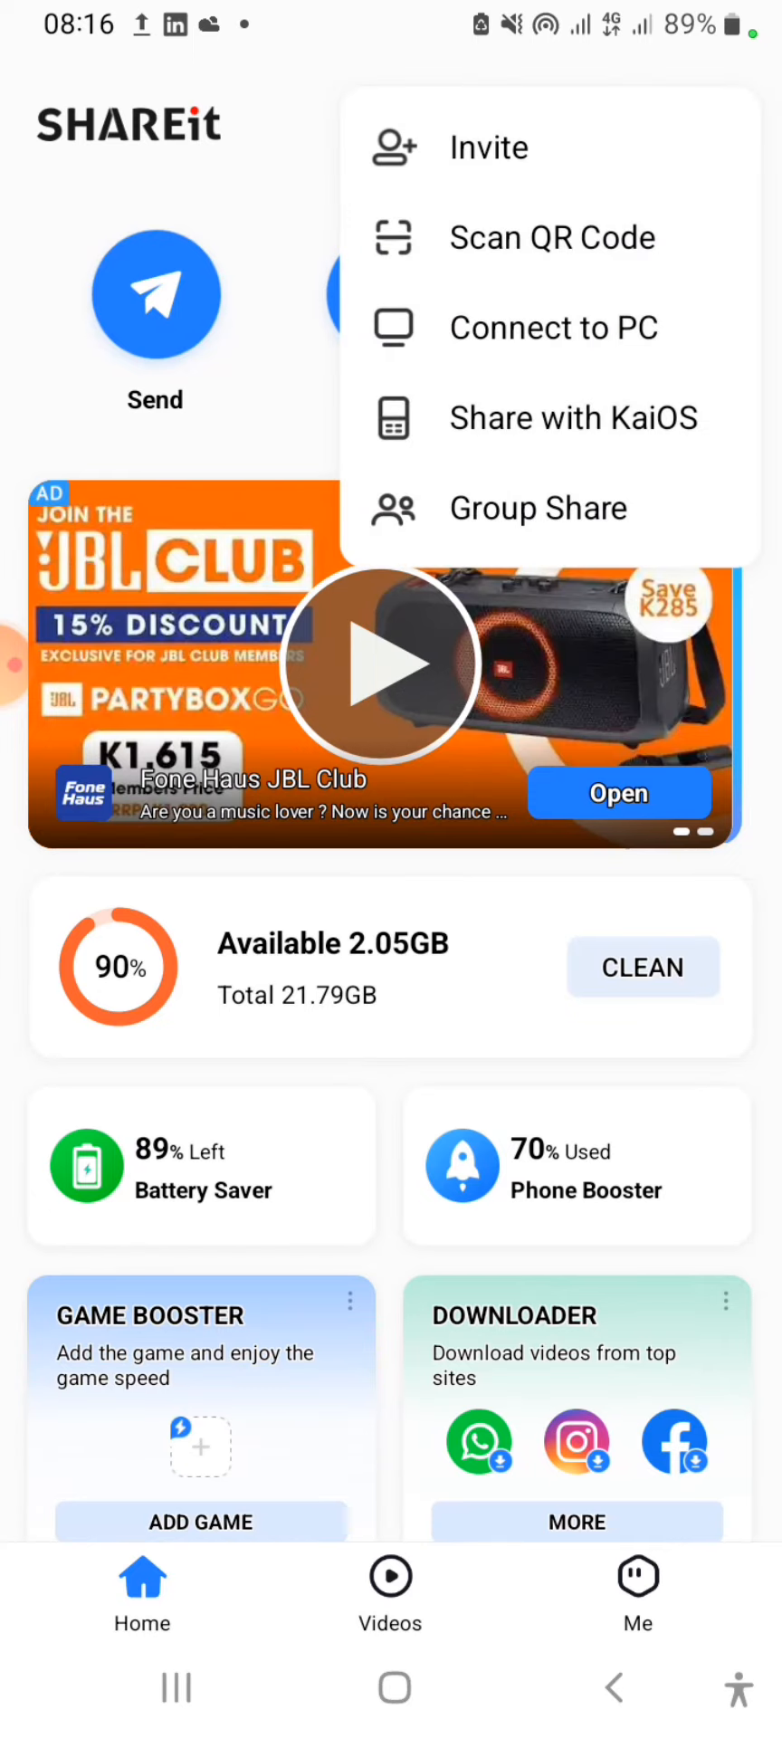
pyautogui.click(489, 146)
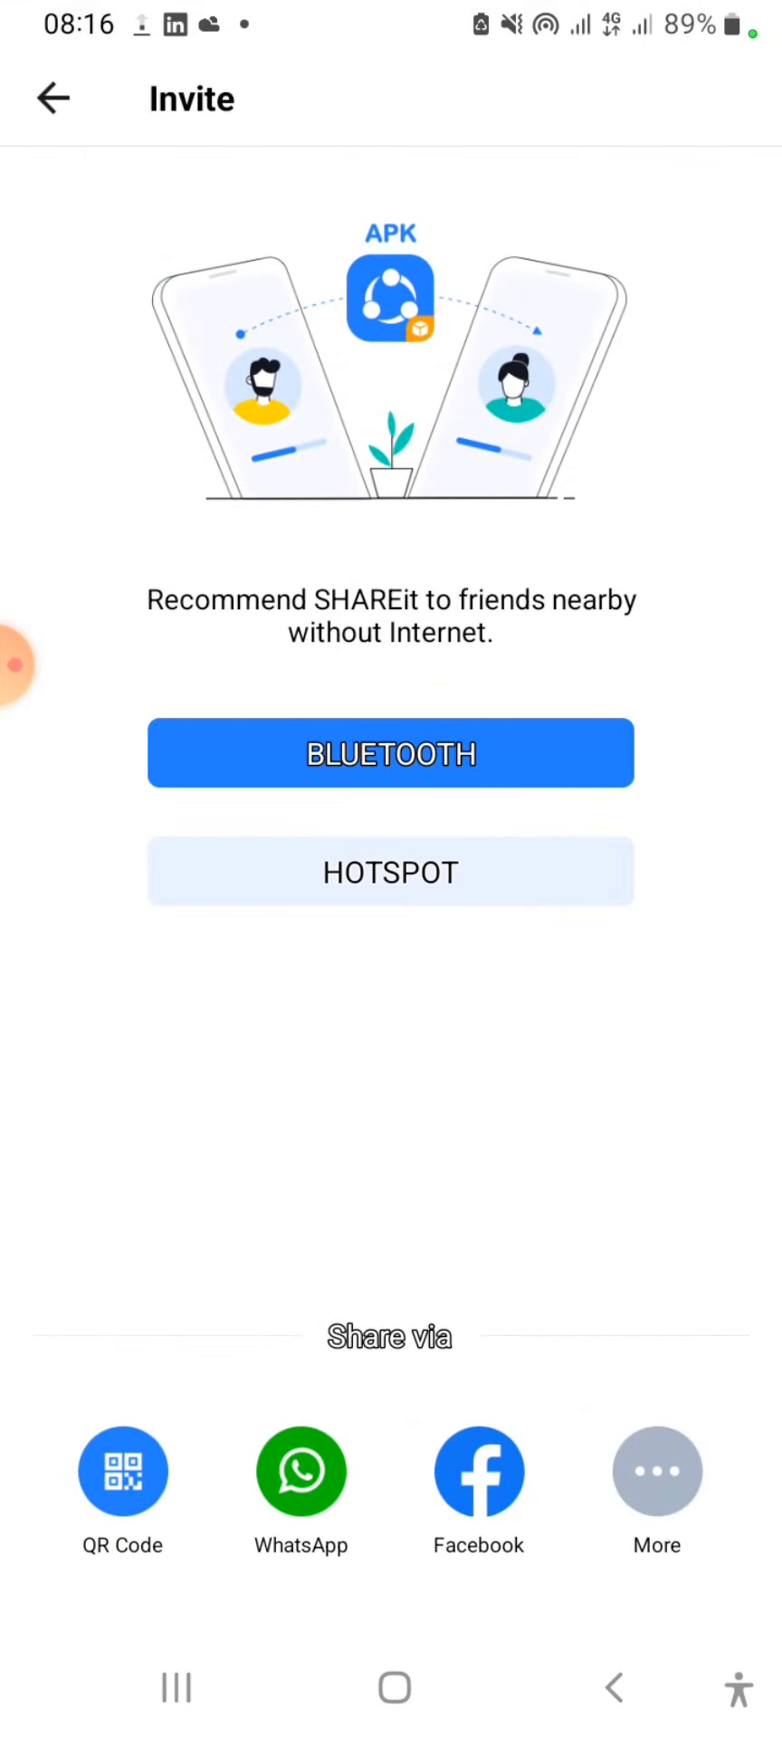
pyautogui.click(390, 752)
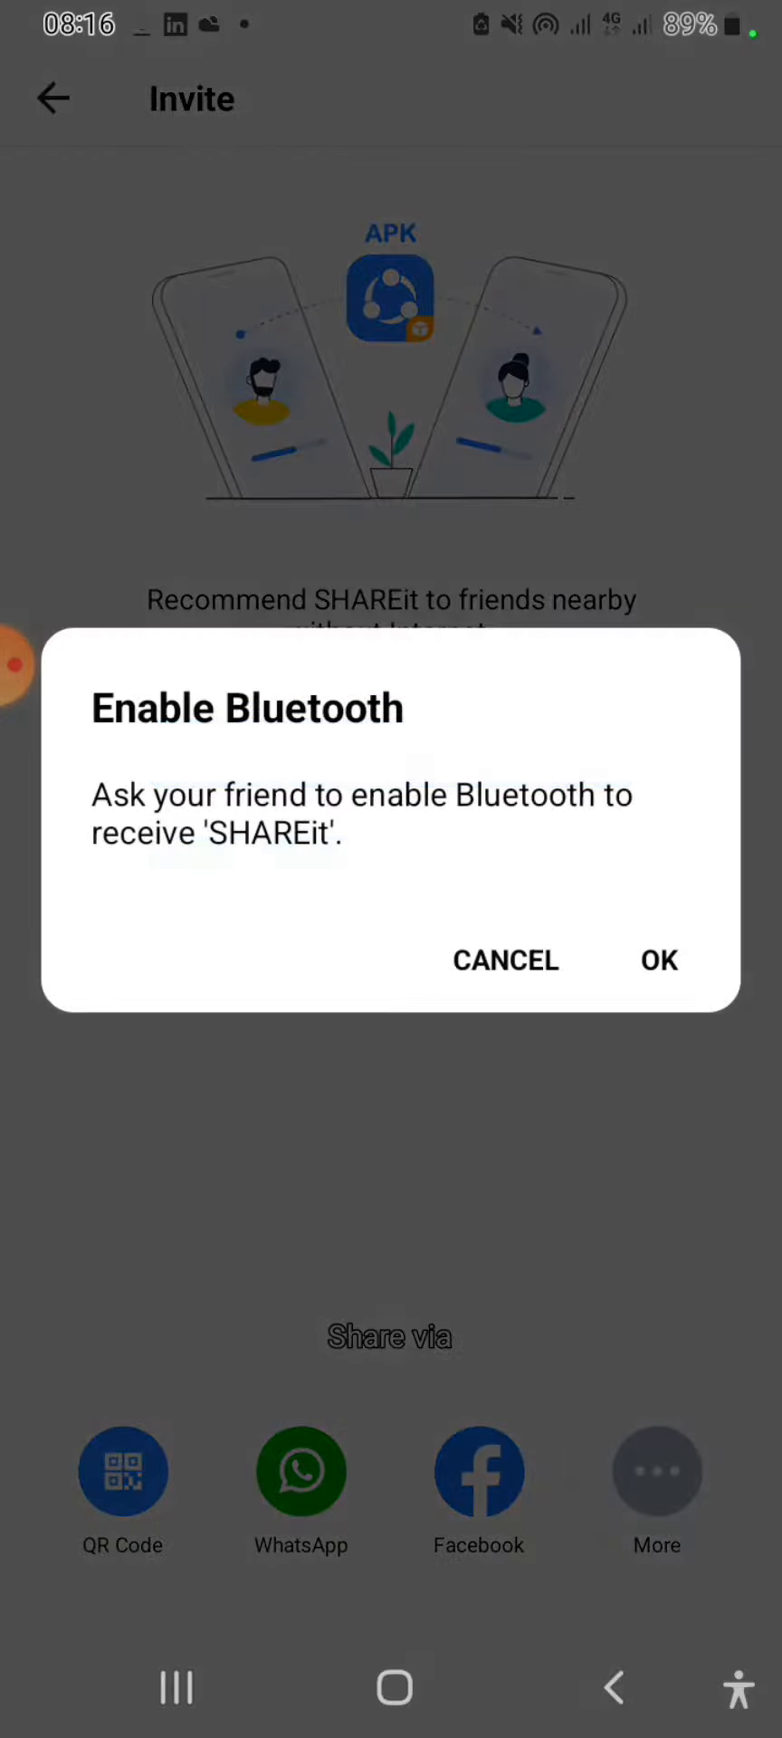
pyautogui.click(659, 960)
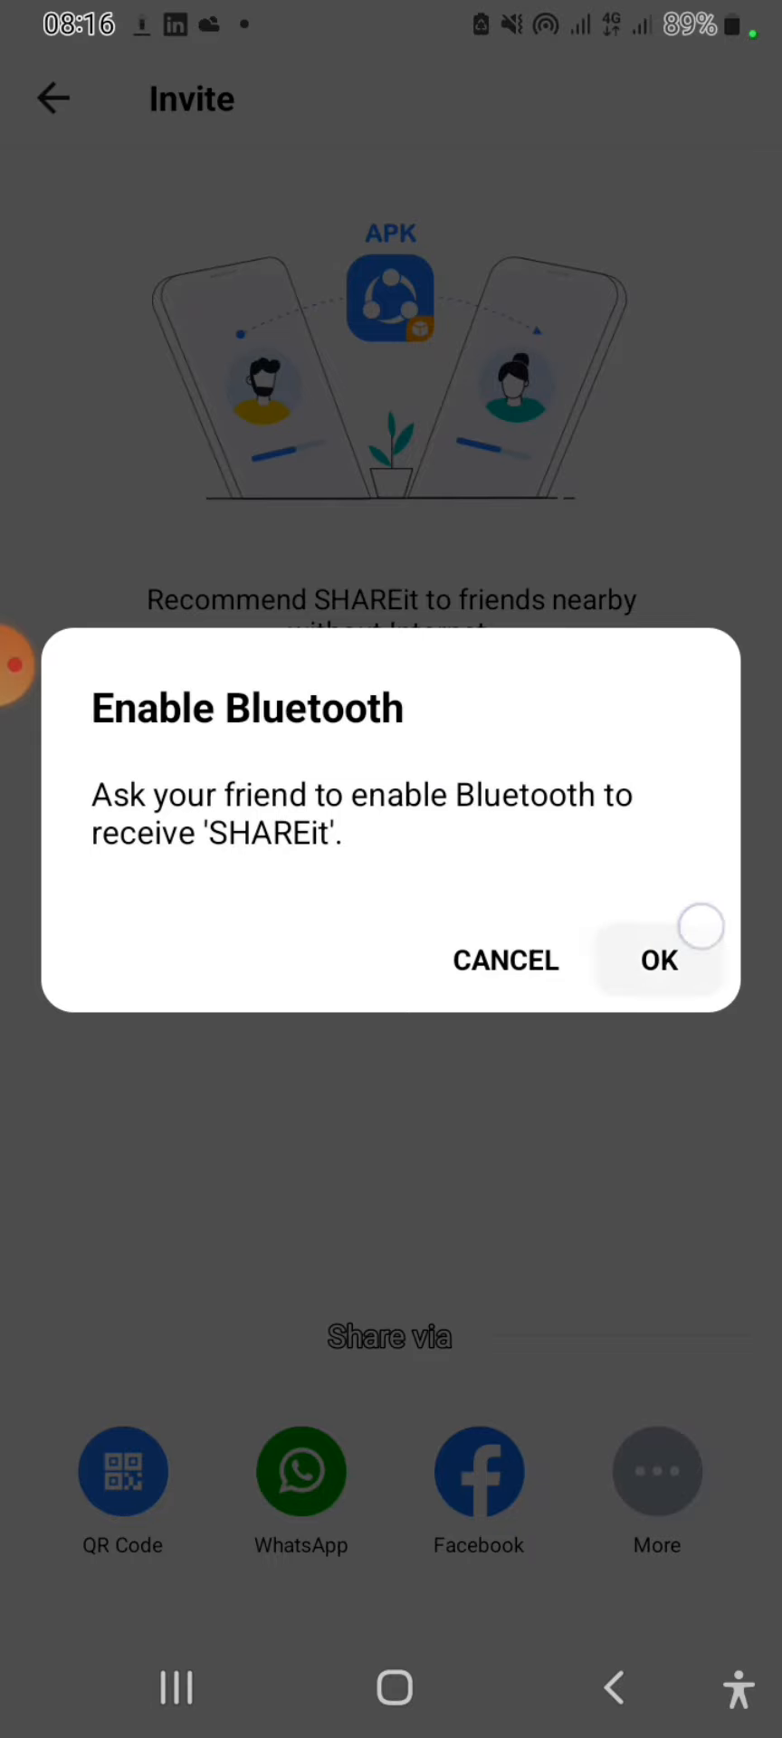
pyautogui.click(658, 960)
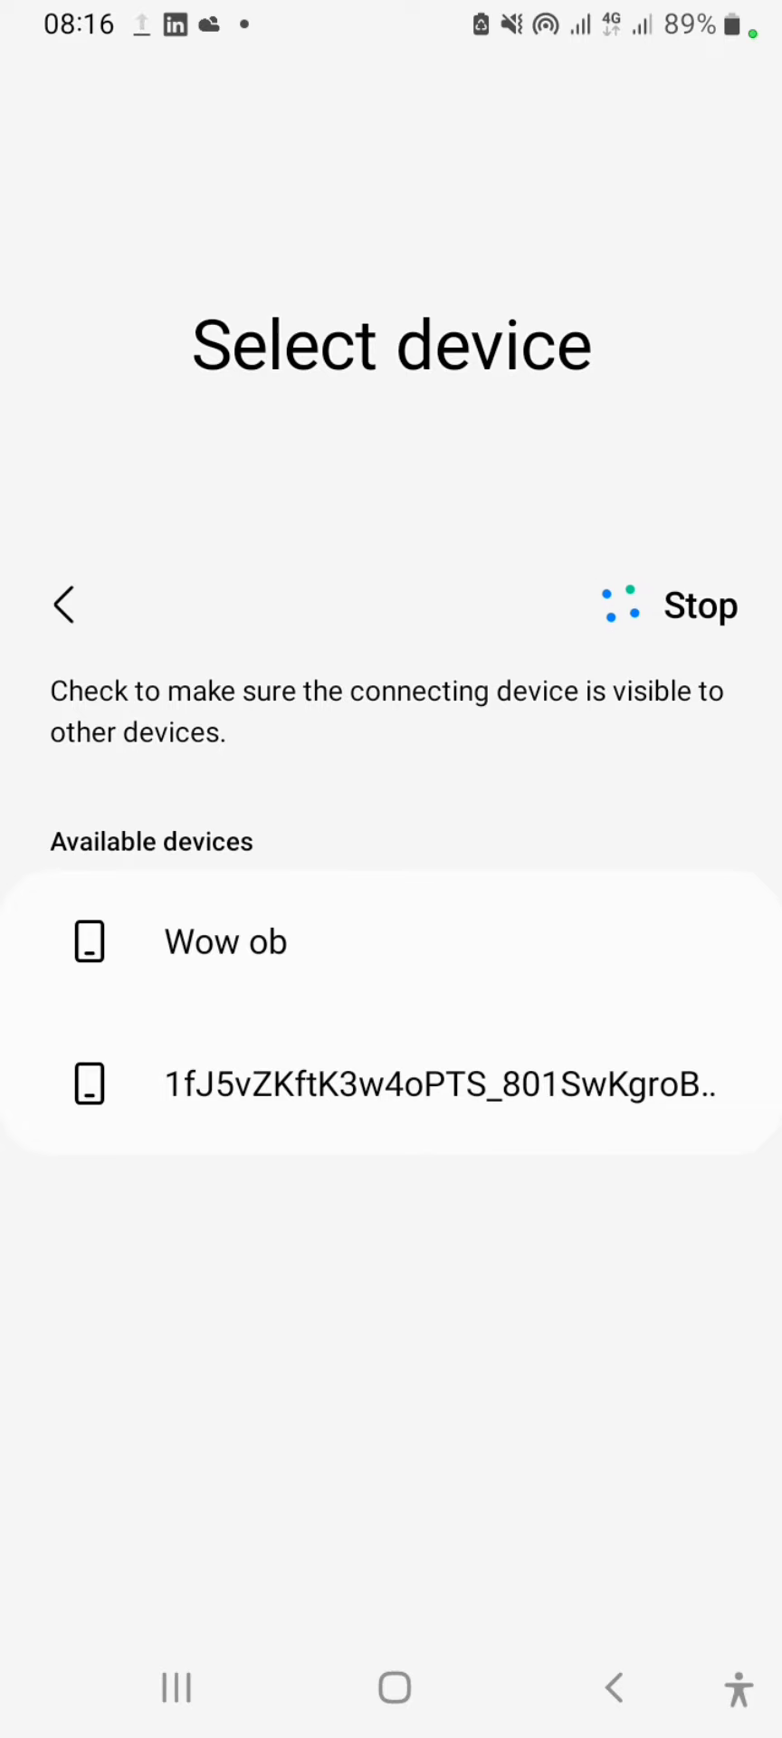
# Step: Stop the device scan and send the APK to the phone Wow ob
pyautogui.click(698, 607)
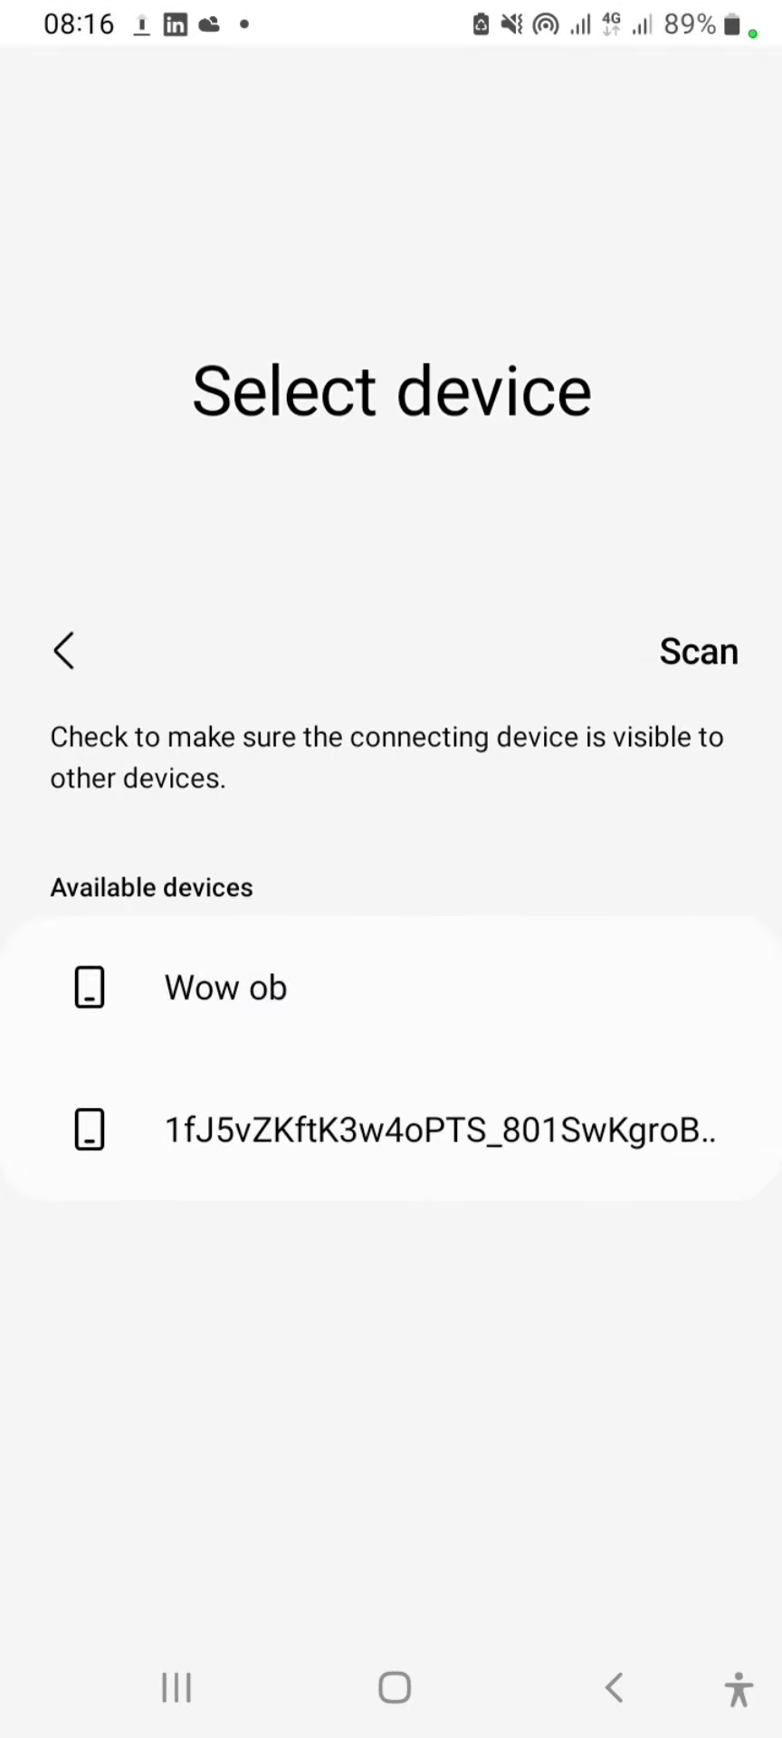
pyautogui.click(64, 651)
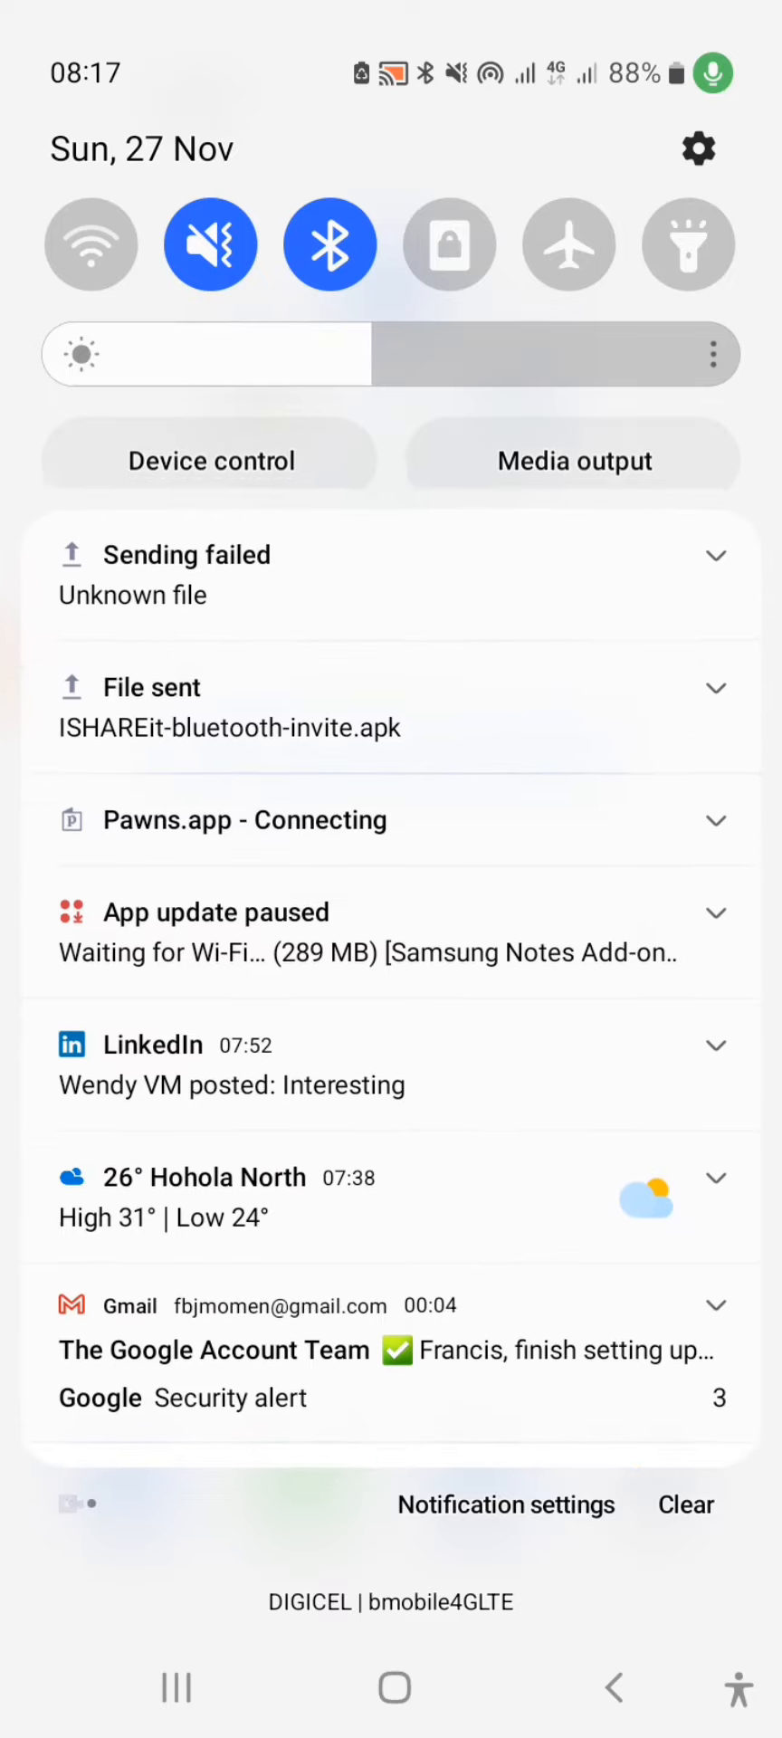
# Step: Confirm ISHAREit-bluetooth-invite.apk shows as sent and received complete on the other phone
pyautogui.click(716, 687)
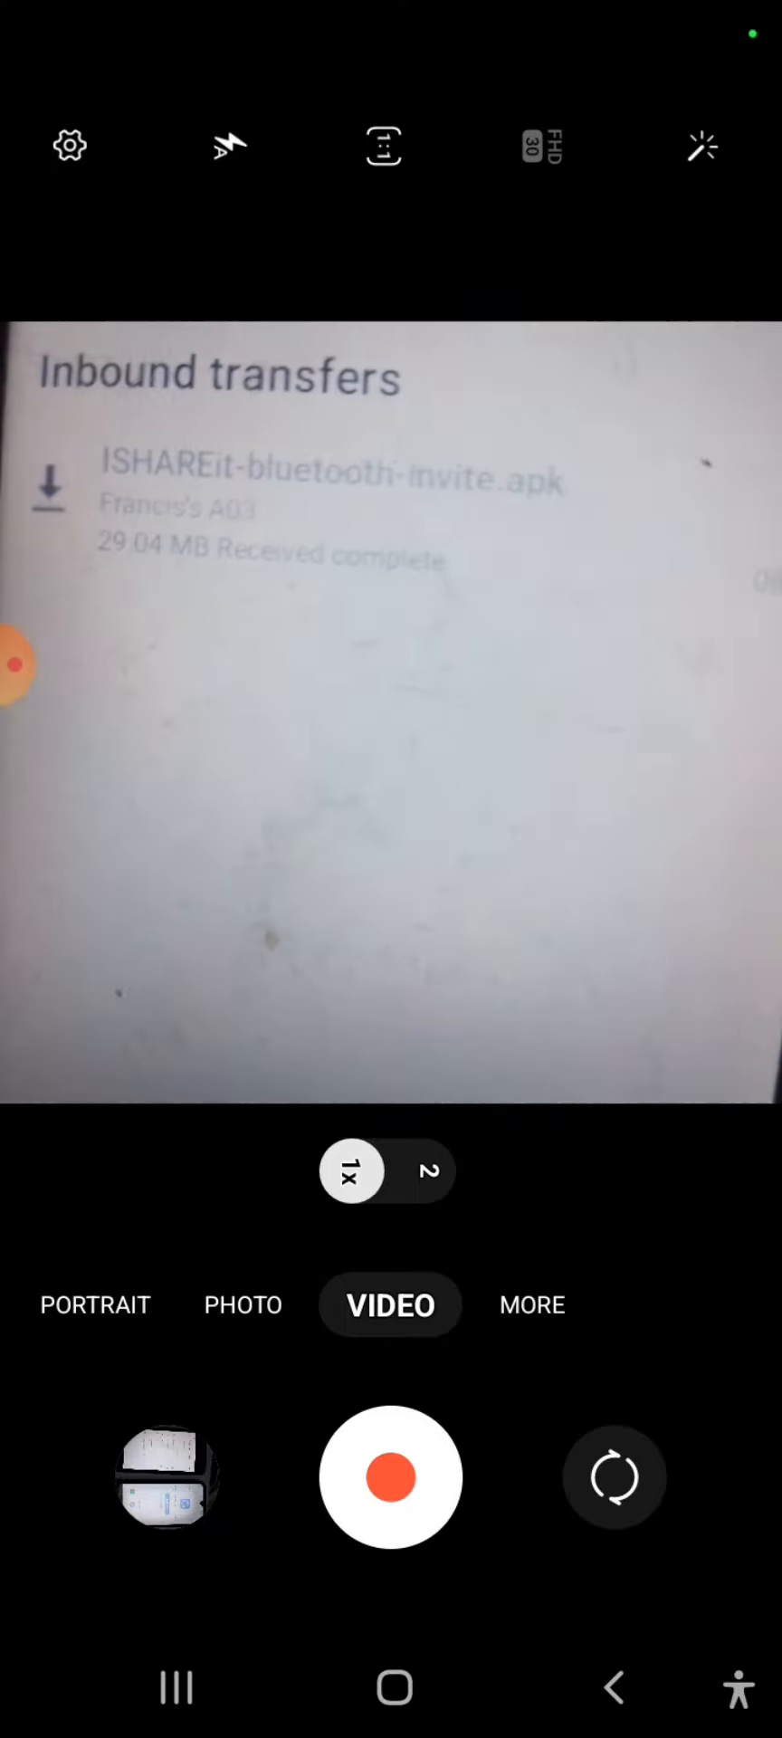
pyautogui.click(449, 569)
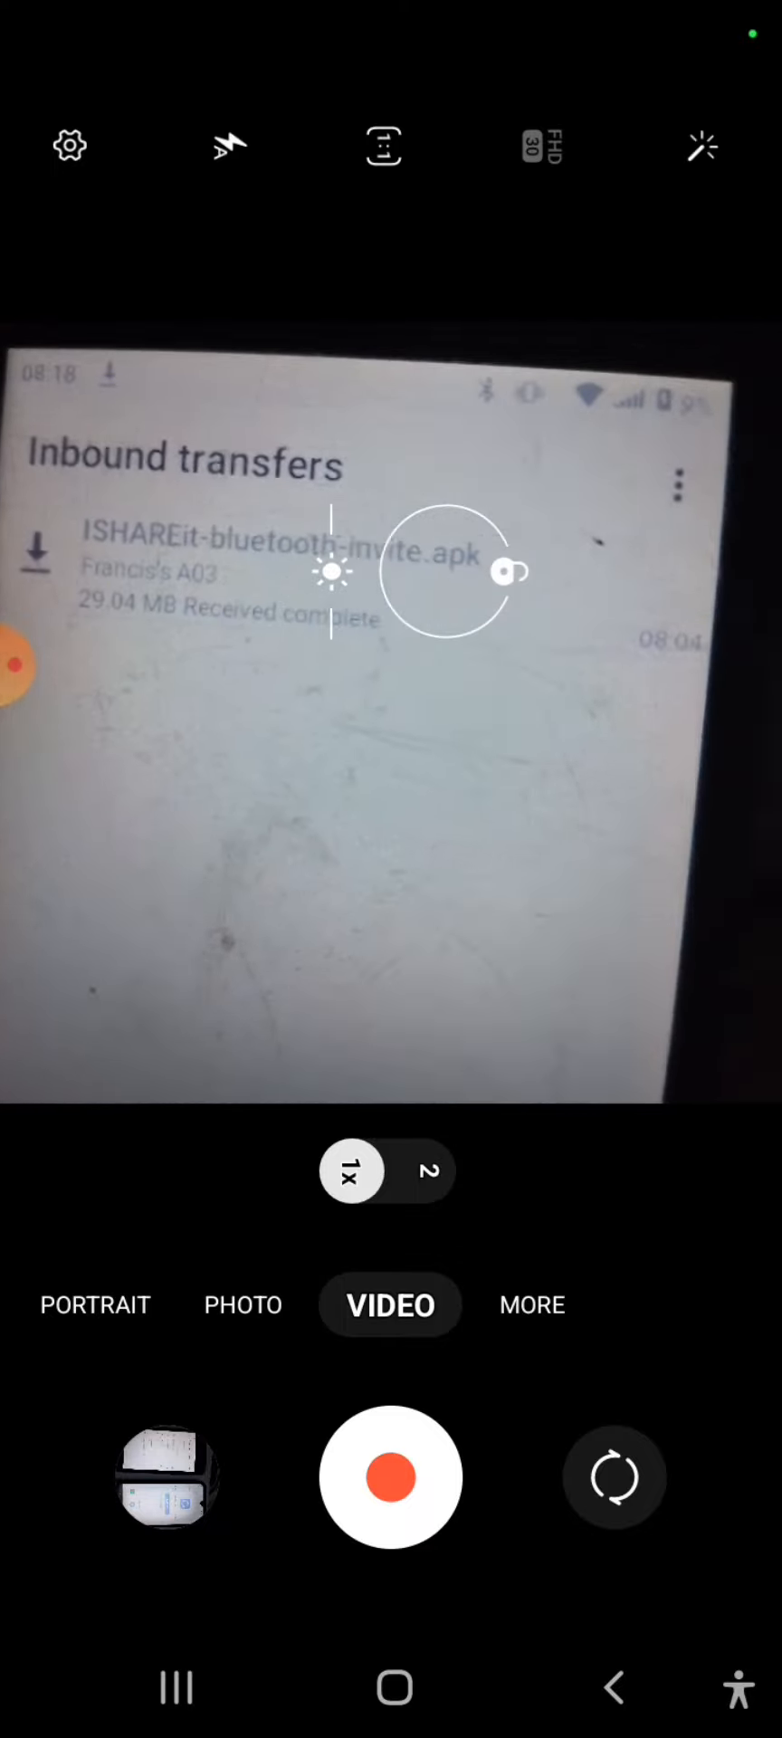